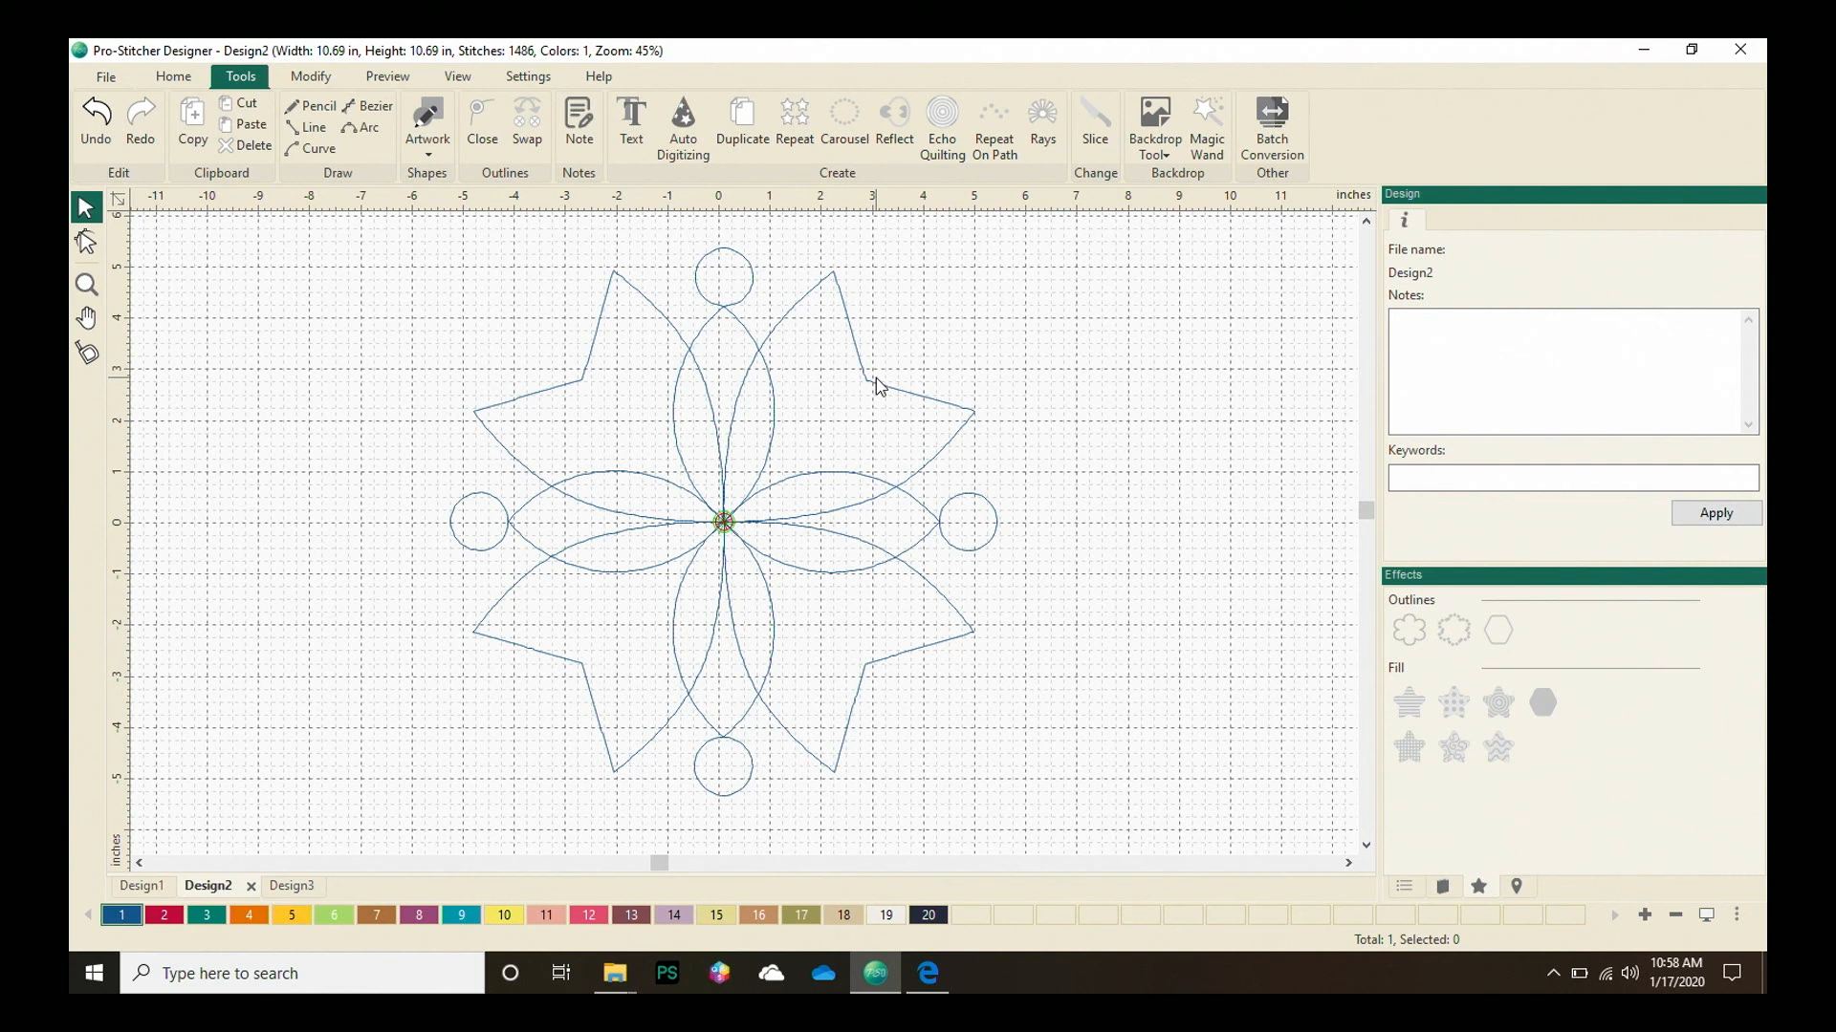
{"action": "mouse_move", "coordinate": [178, 123]}
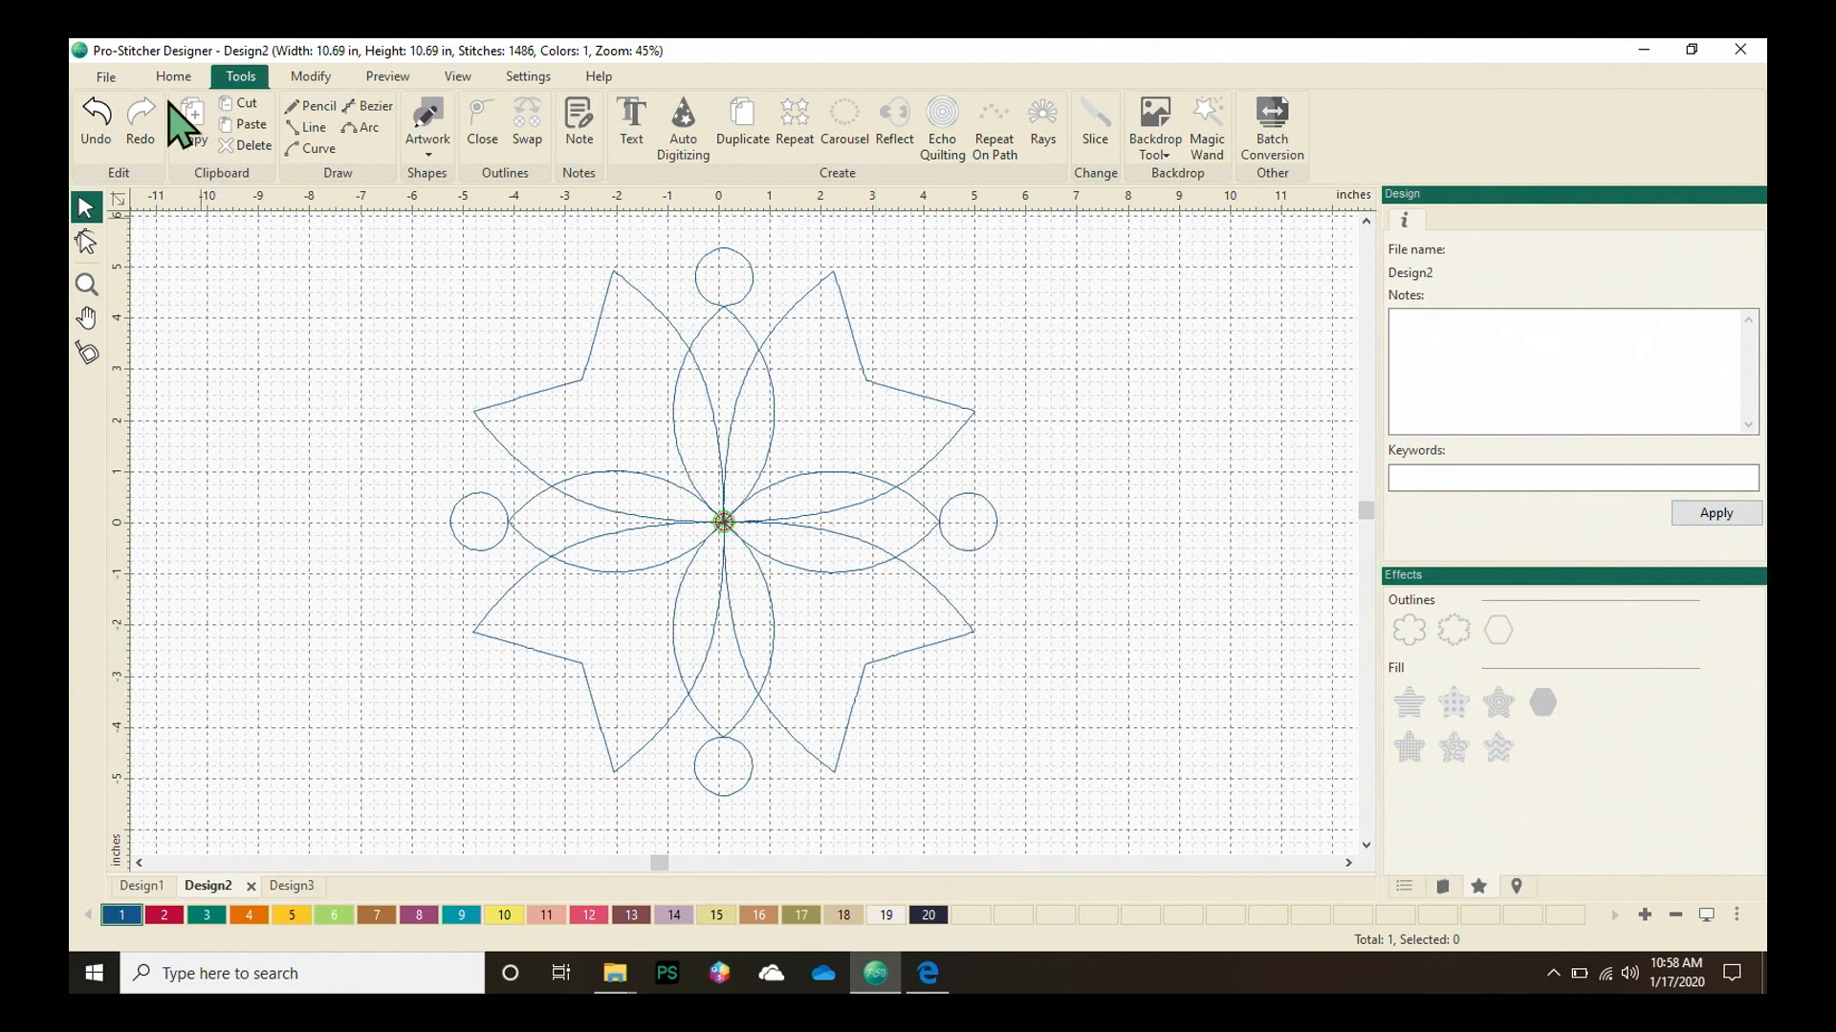
Step: Send the star-and-petal flower design to the machine from the Home tab
{"action": "left_click", "coordinate": [172, 77]}
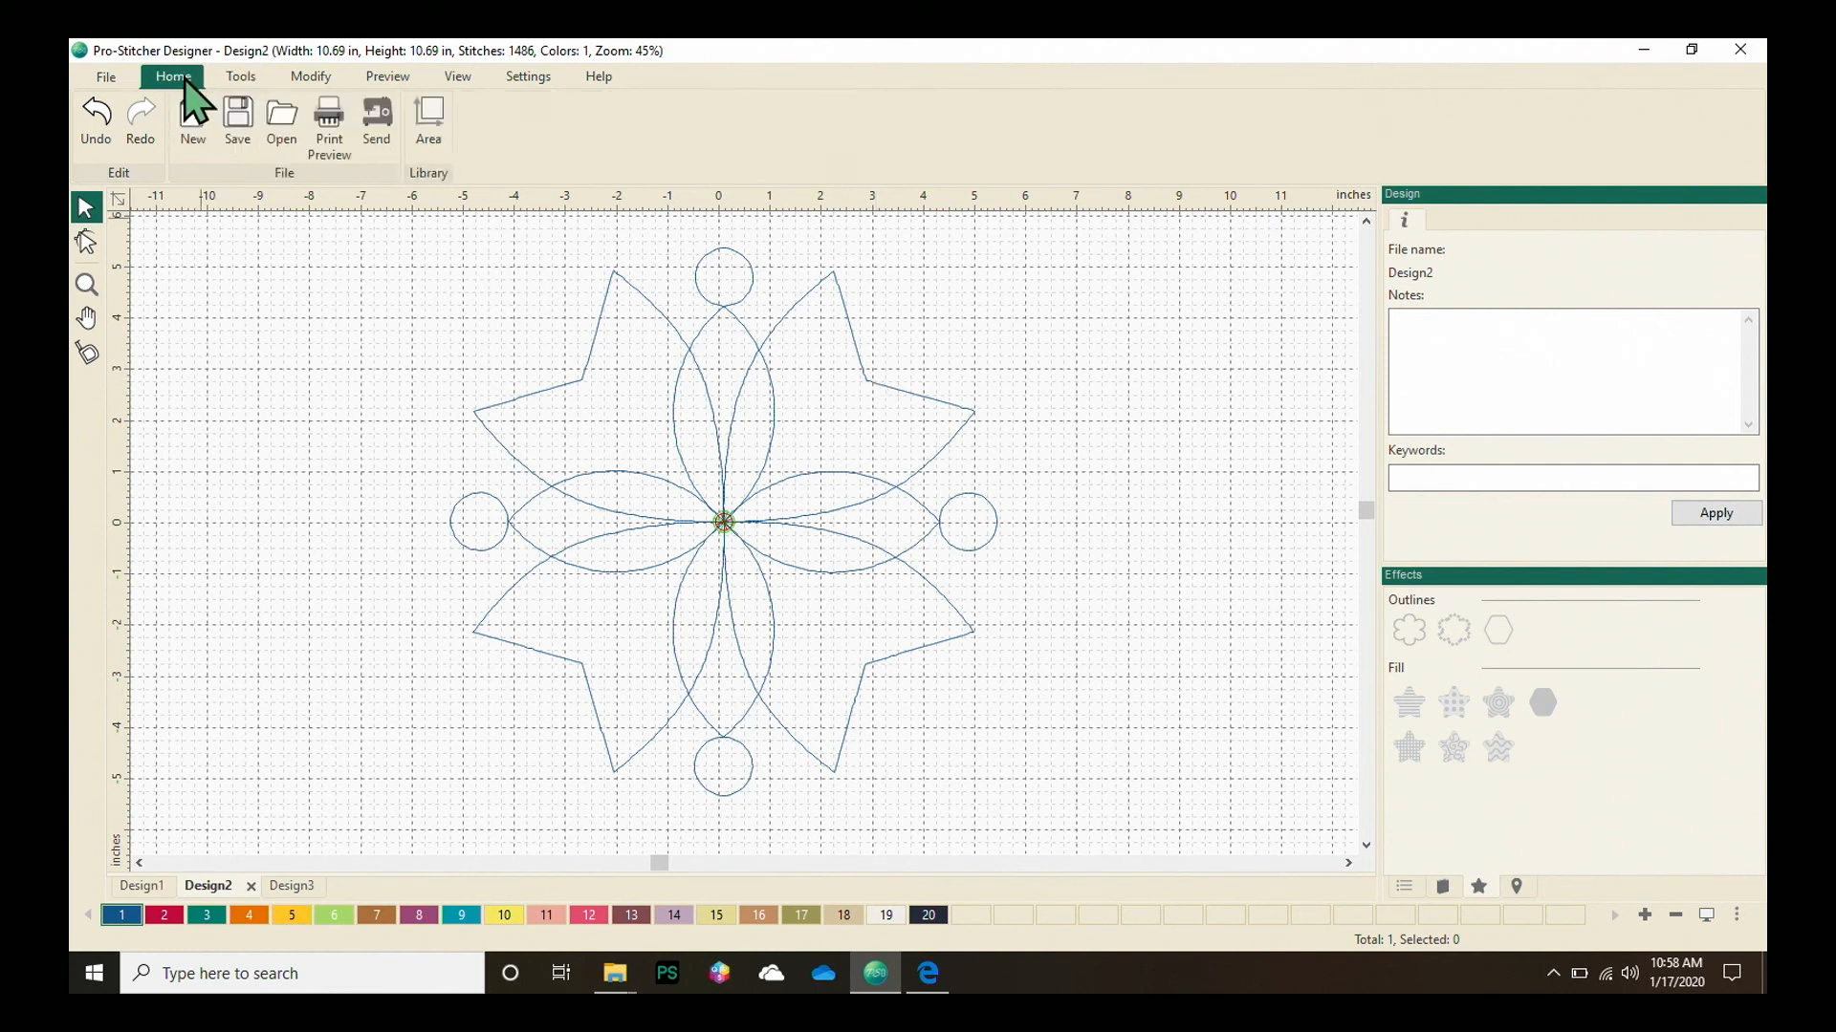
{"action": "mouse_move", "coordinate": [376, 123]}
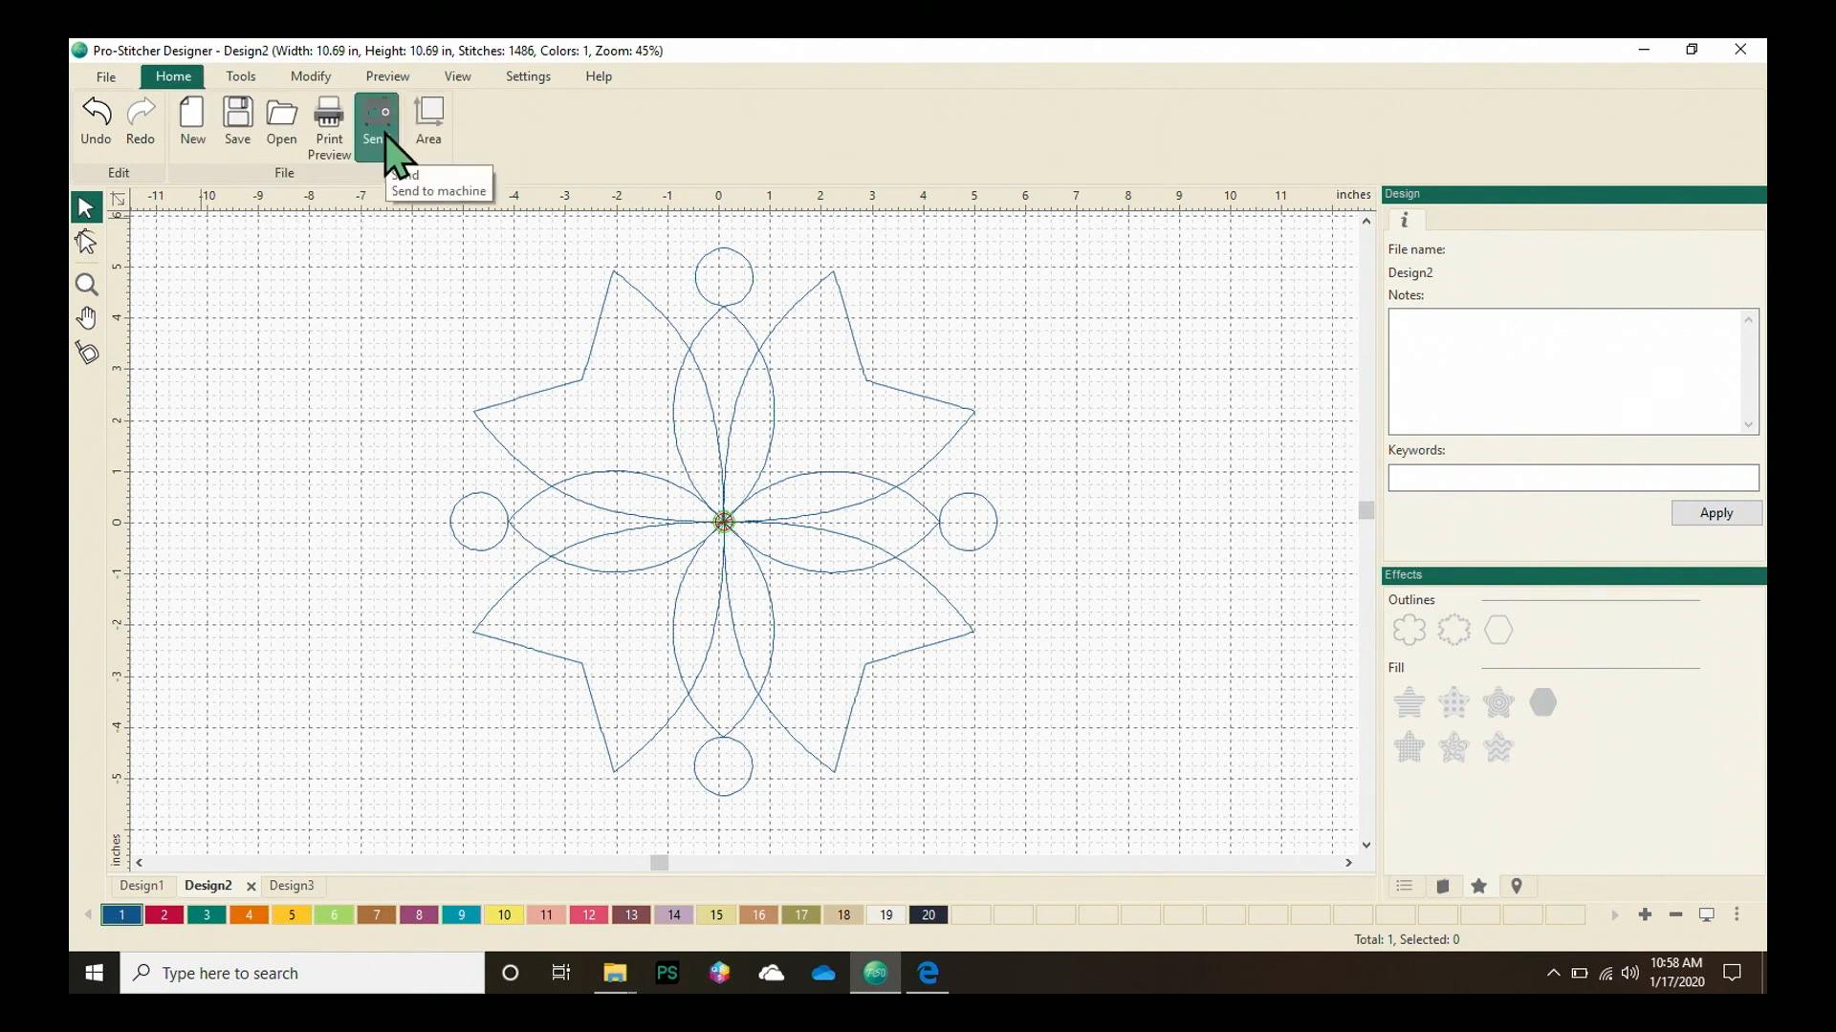
{"action": "left_click", "coordinate": [375, 117]}
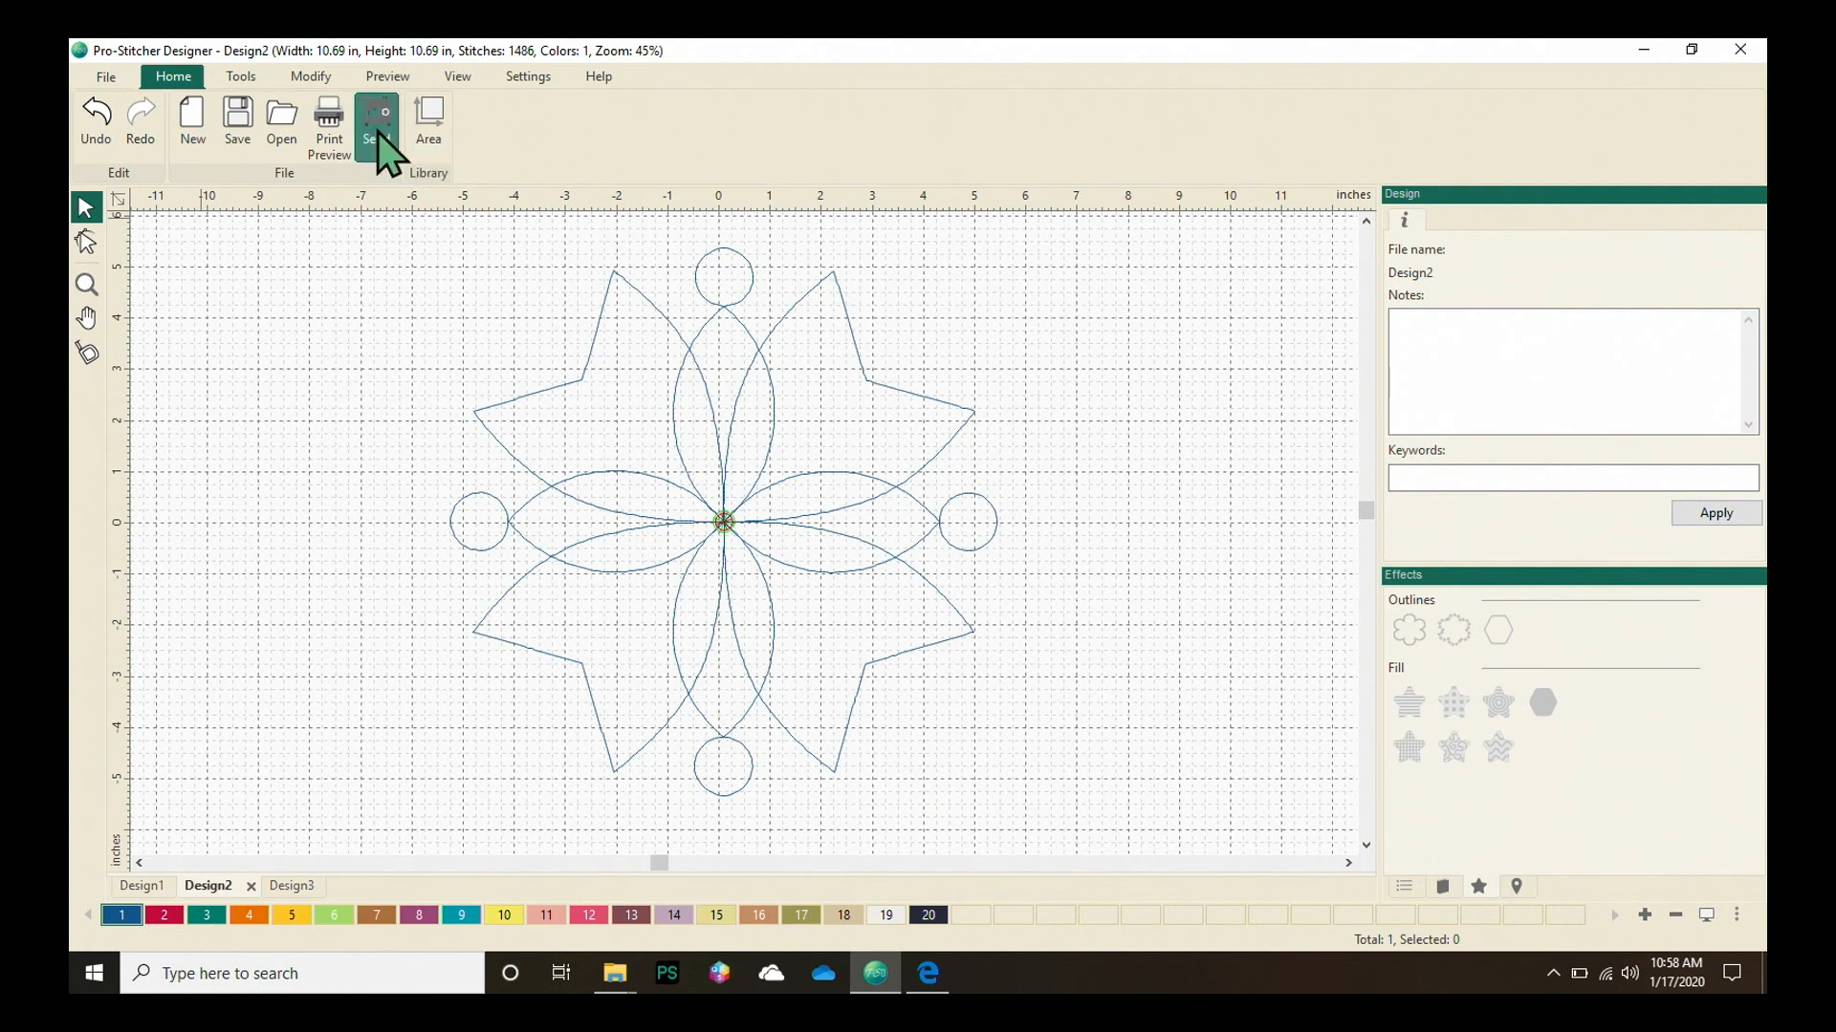
{"action": "left_click", "coordinate": [376, 120]}
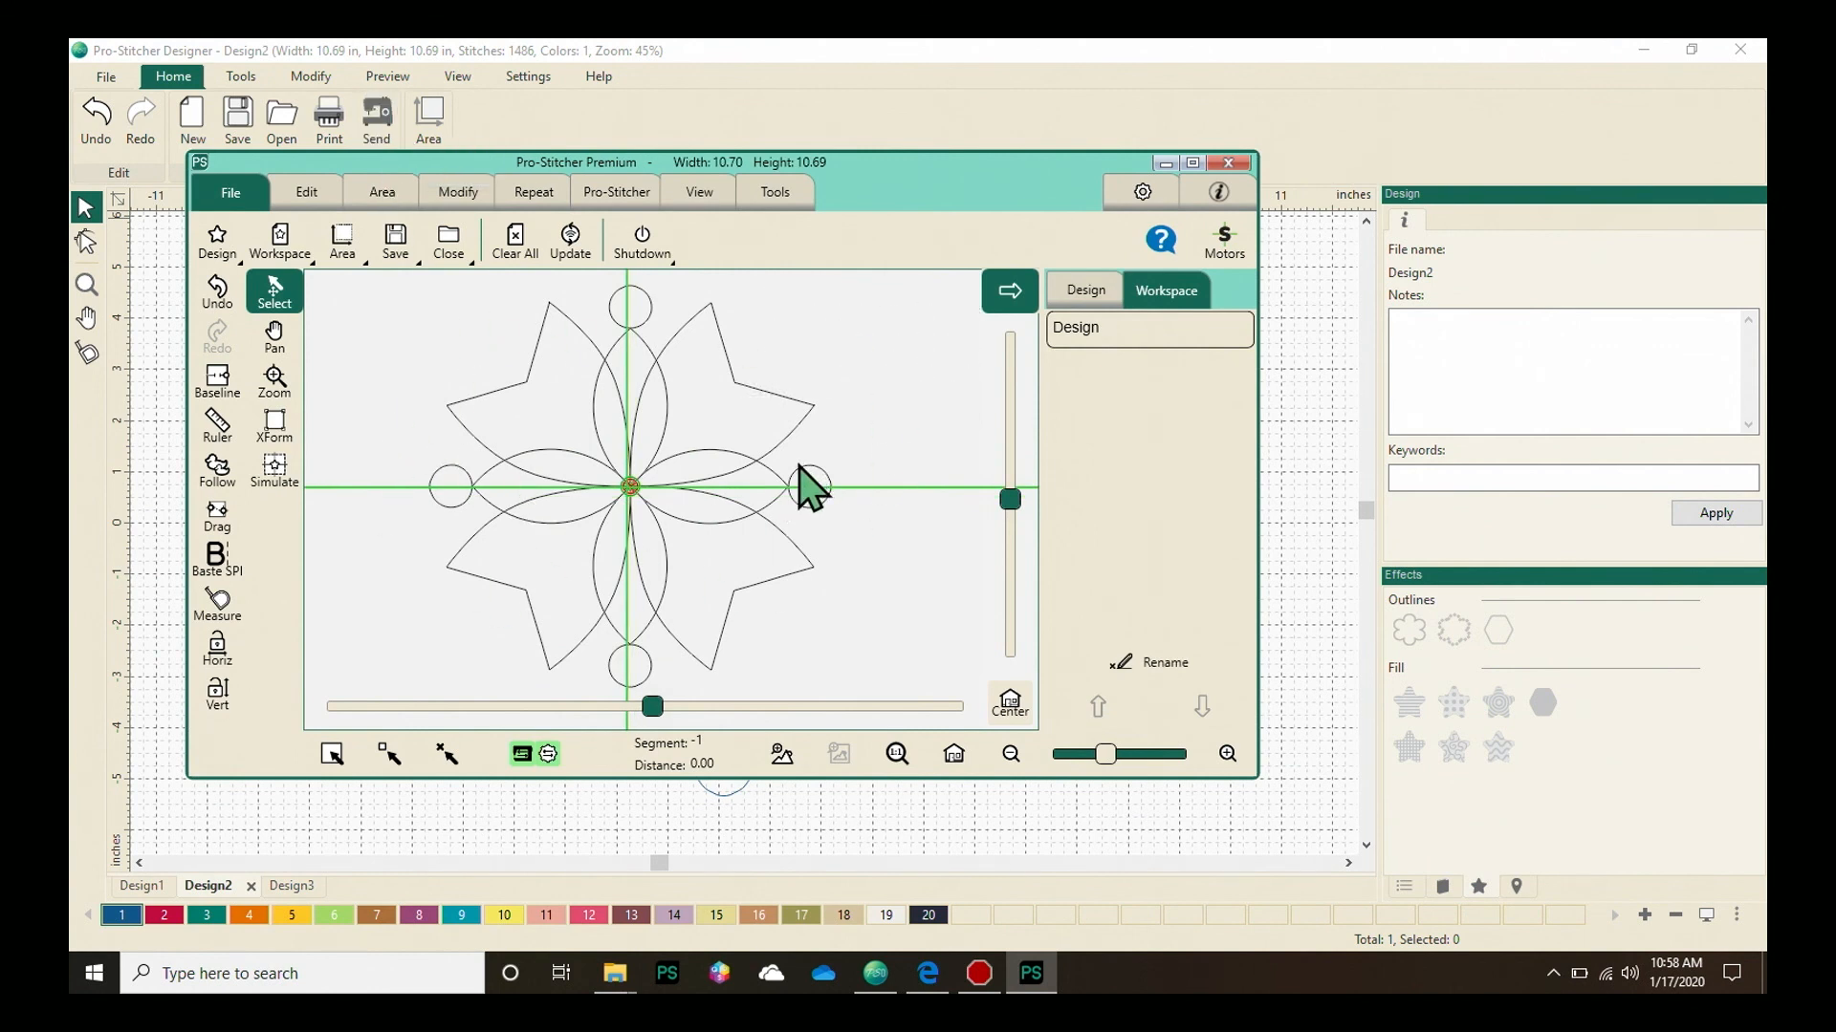
{"action": "mouse_move", "coordinate": [556, 428]}
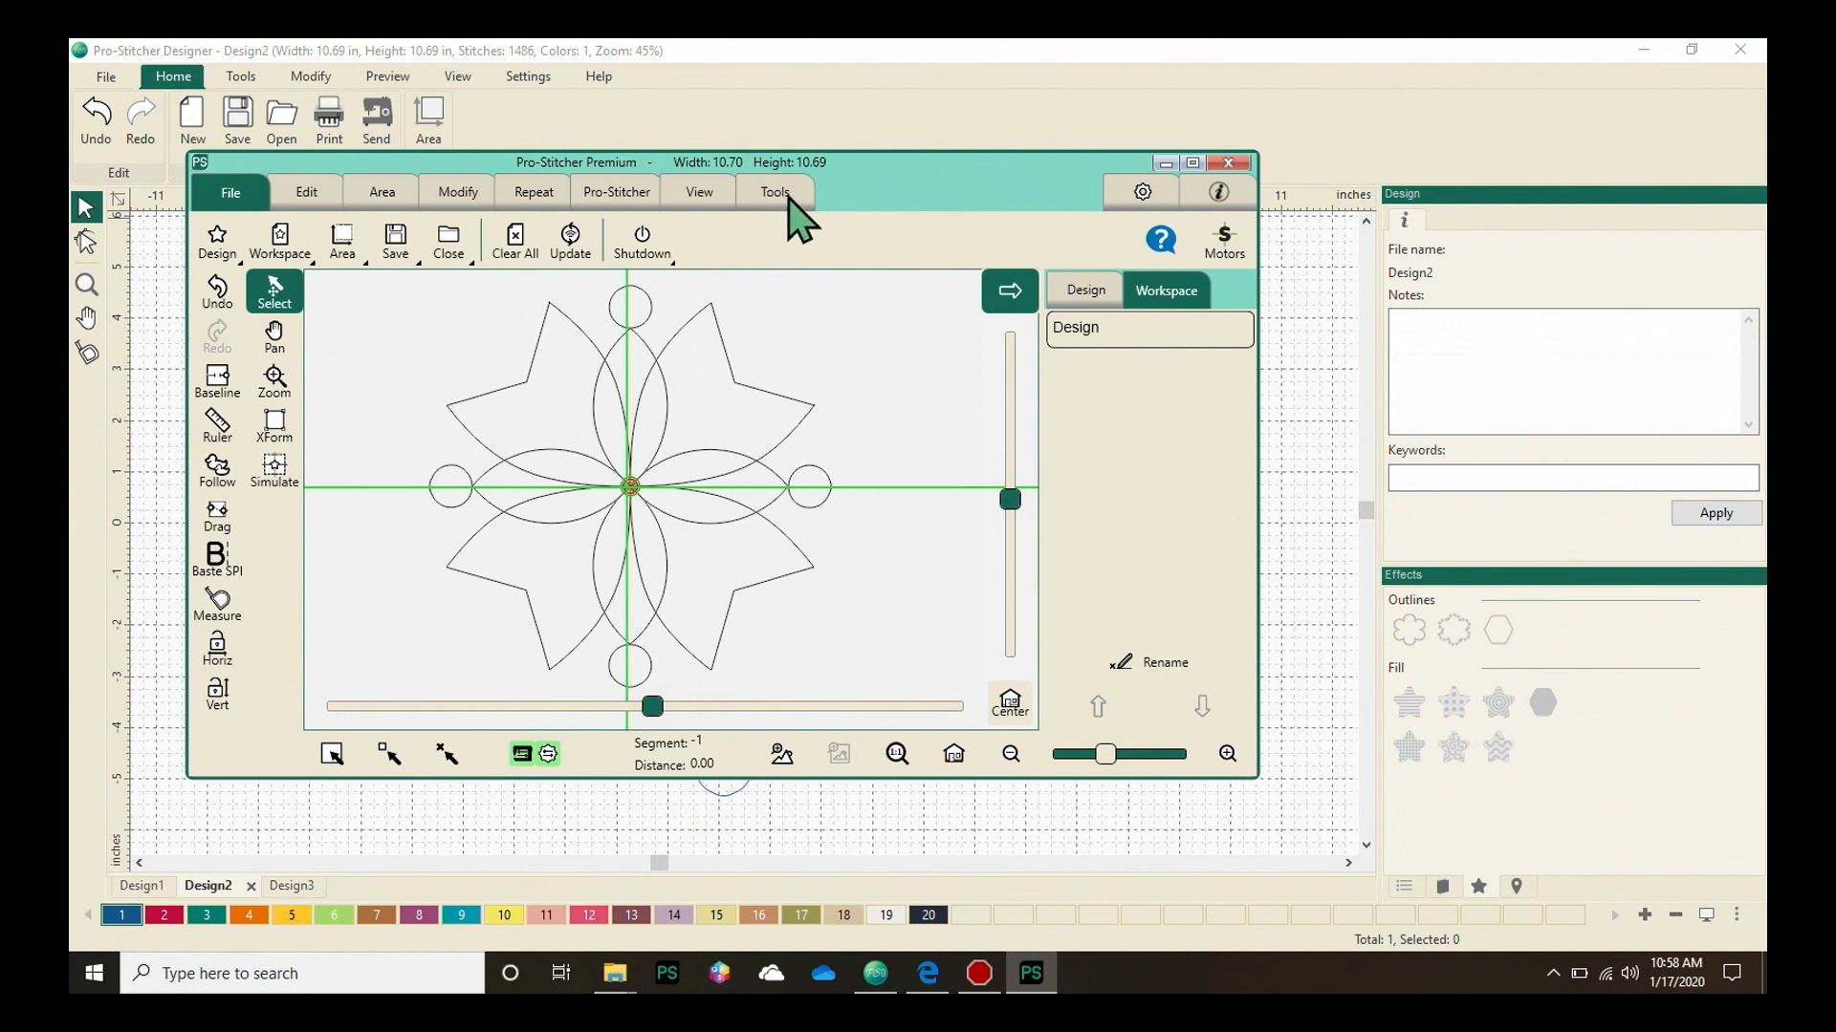
Step: Launch PS Designer from Pro-Stitcher Premium's Tools with the flower design
{"action": "left_click", "coordinate": [776, 192]}
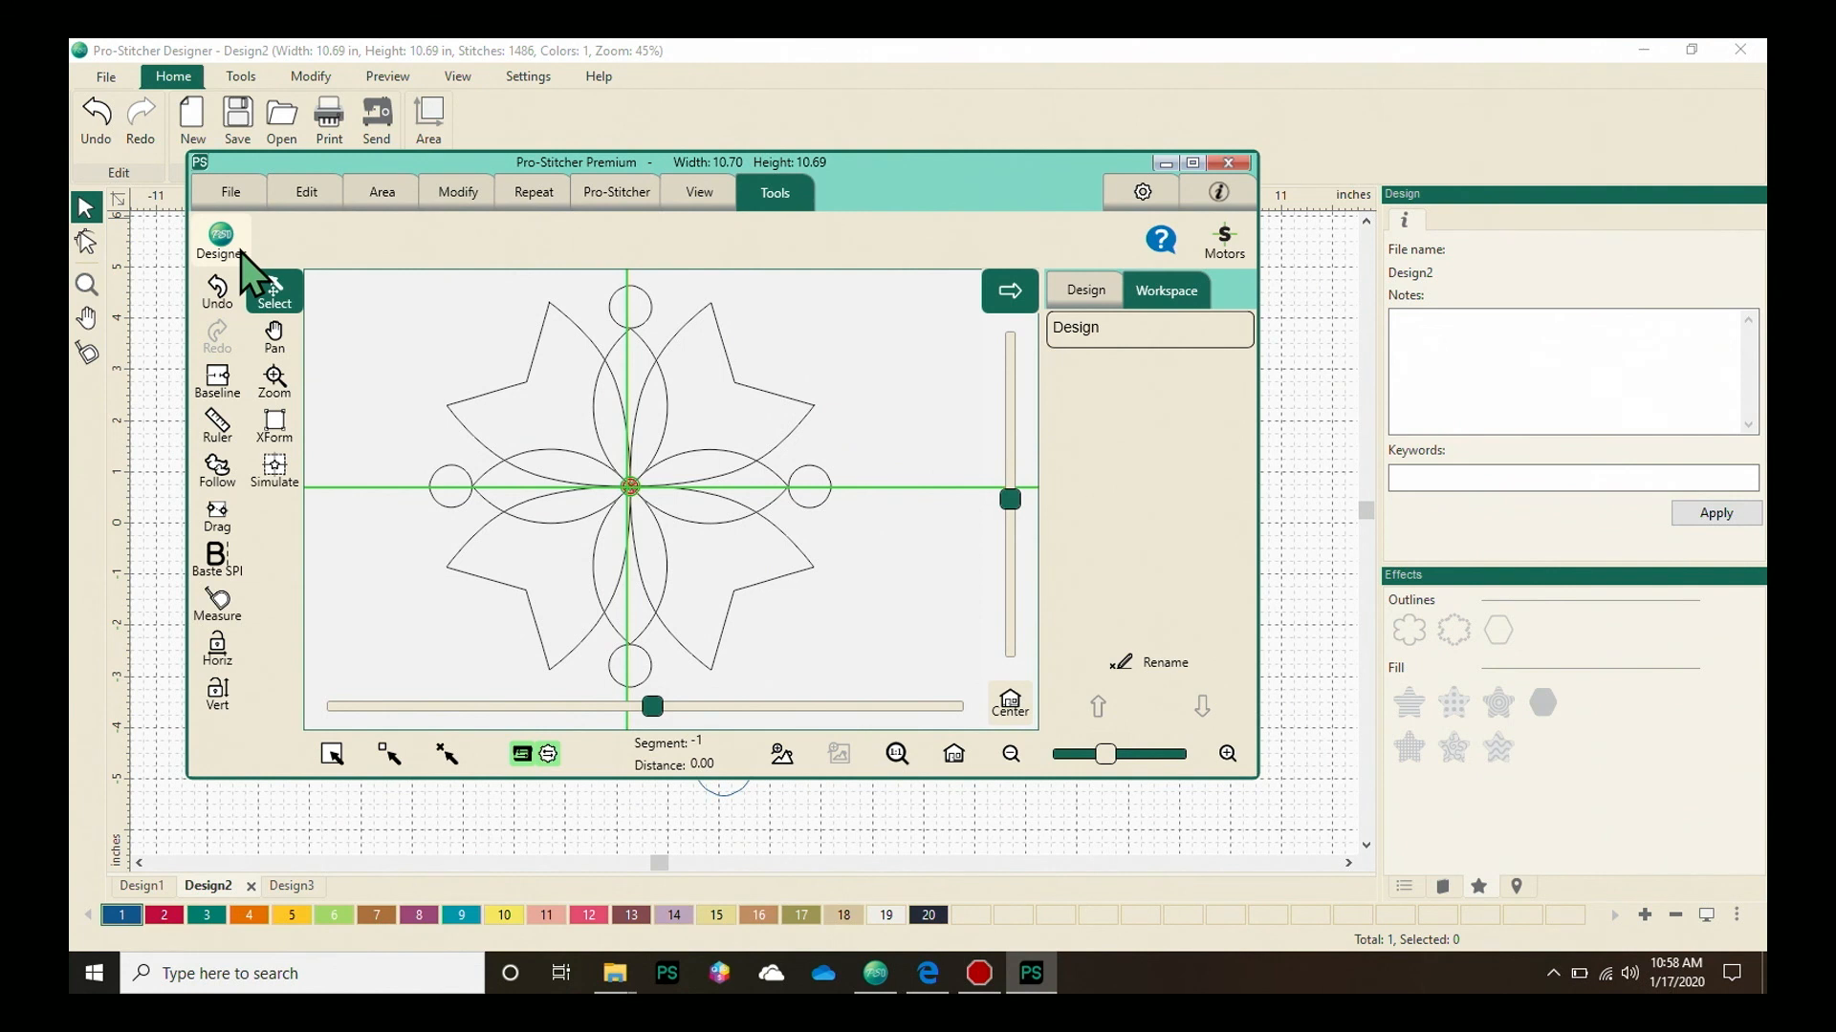
{"action": "left_click", "coordinate": [218, 240]}
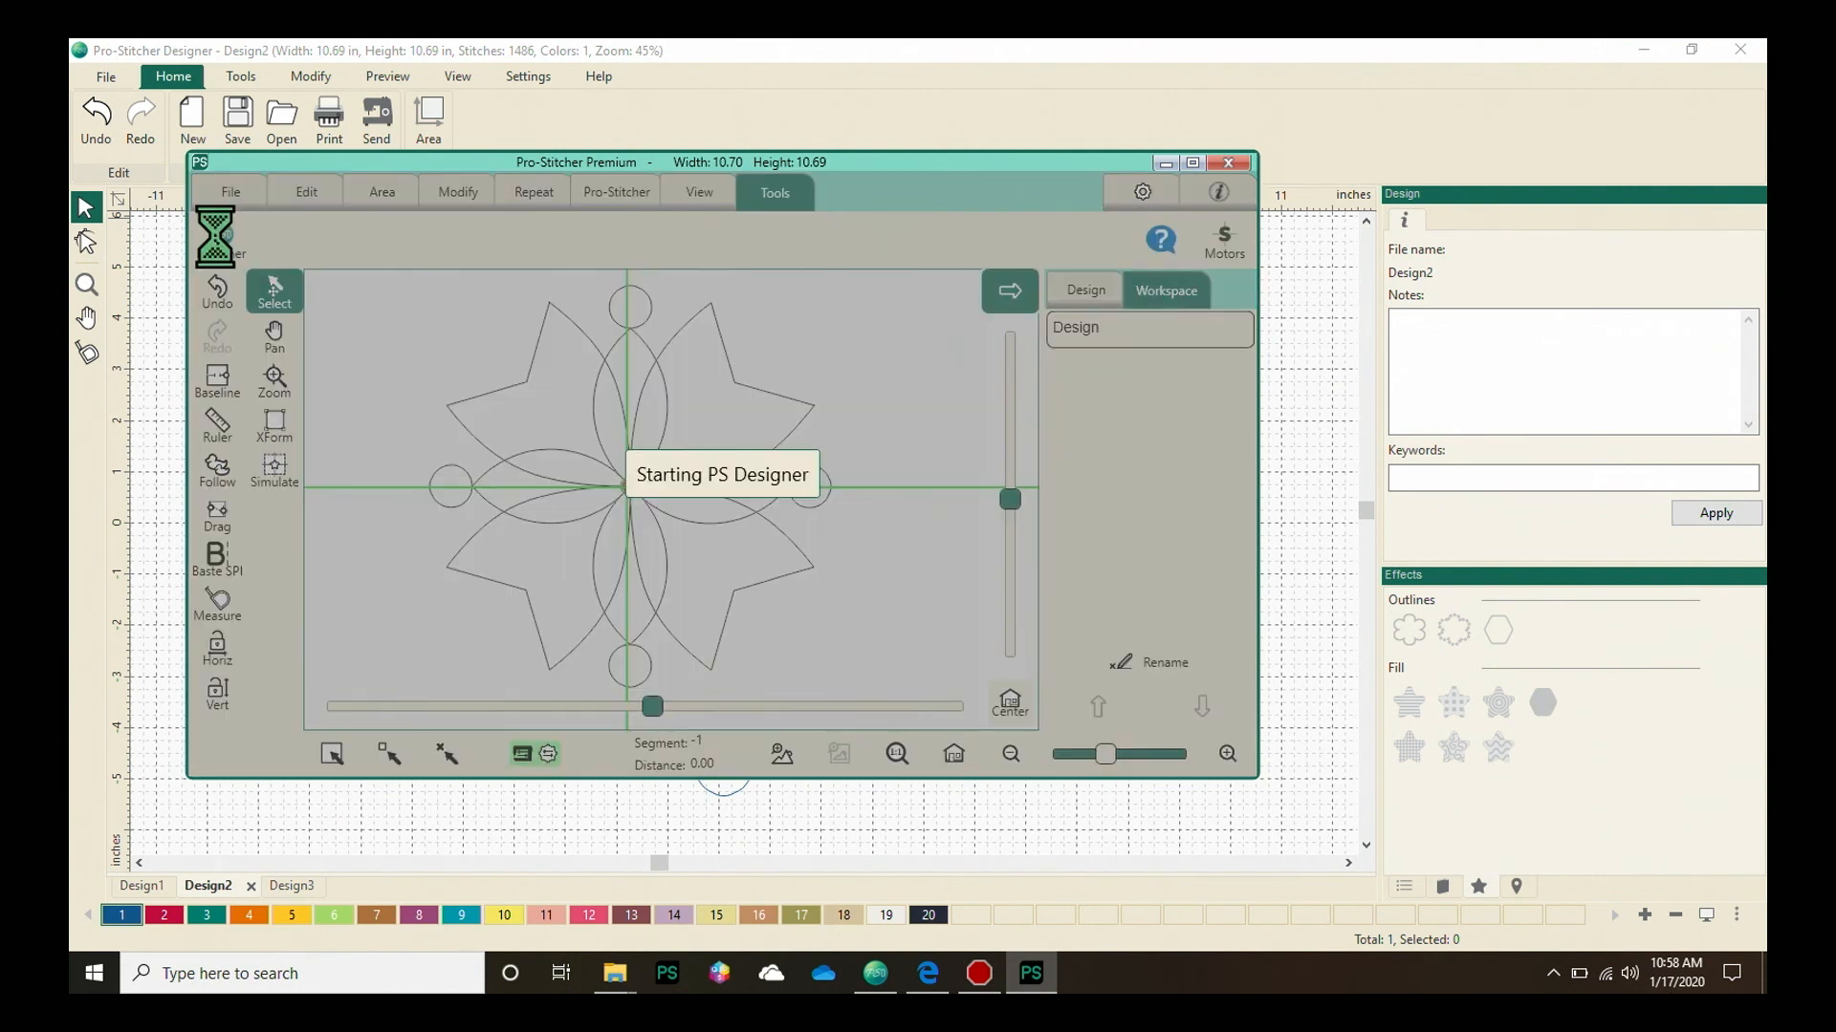